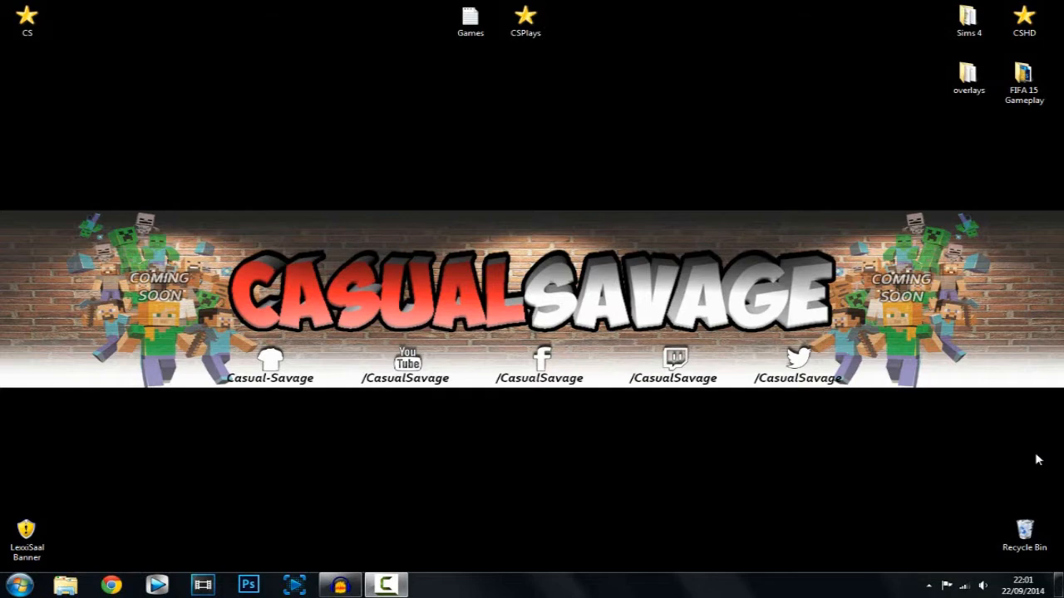
{"action": "mouse_move", "coordinate": [718, 206]}
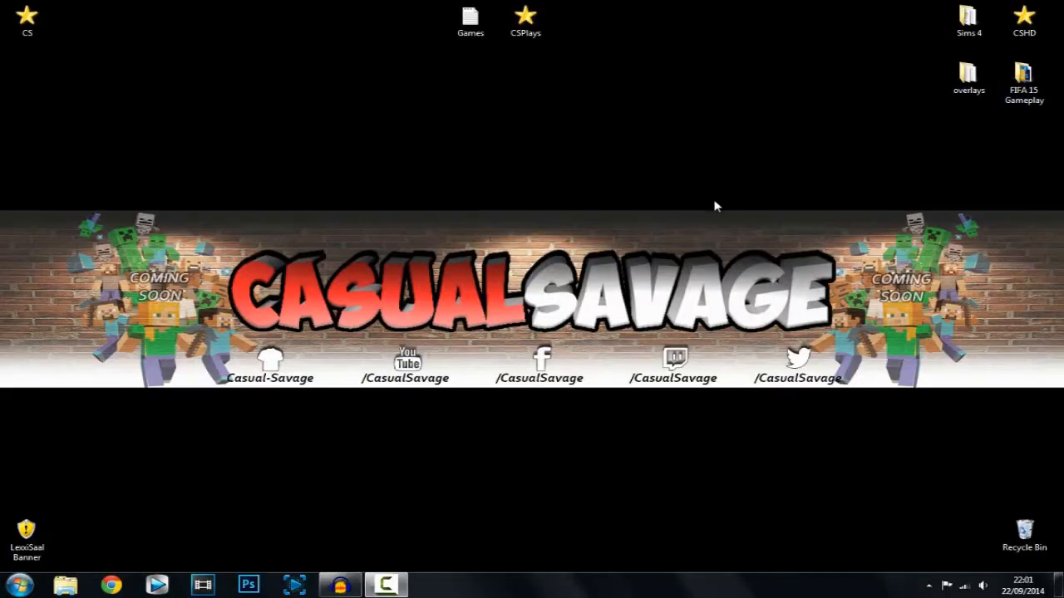
Step: Play back the quiet fan-noise stretch before the speech, then mark the point where speech begins
{"action": "left_click", "coordinate": [339, 585]}
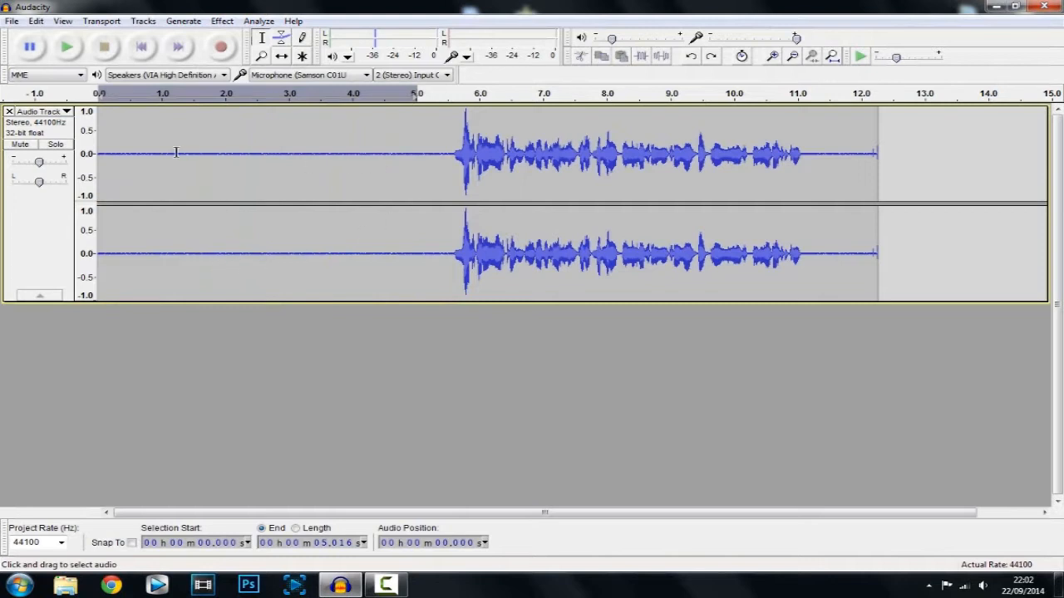
{"action": "left_click", "coordinate": [67, 46]}
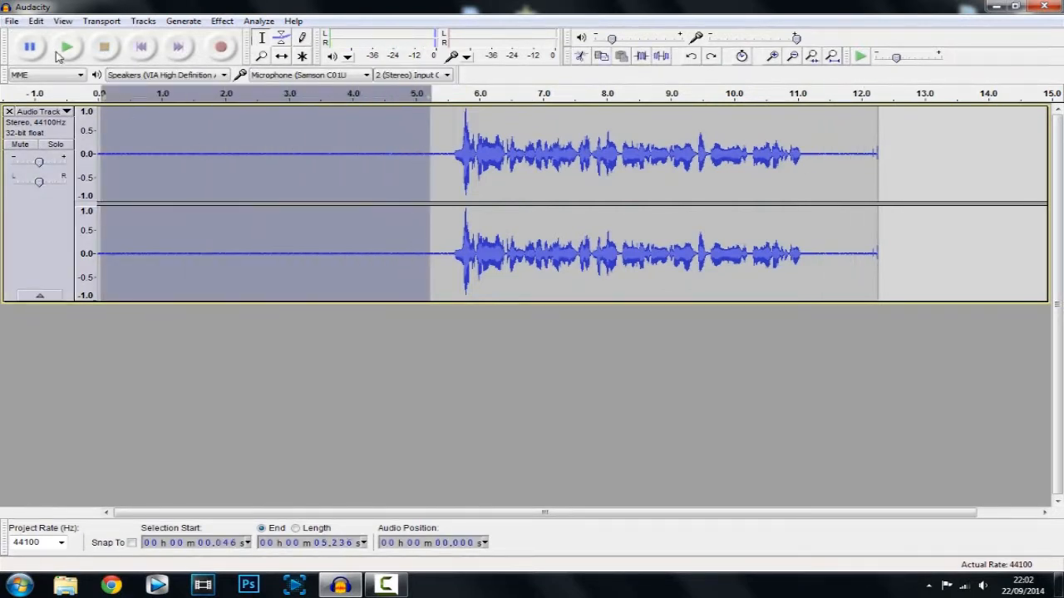
{"action": "left_click", "coordinate": [66, 46]}
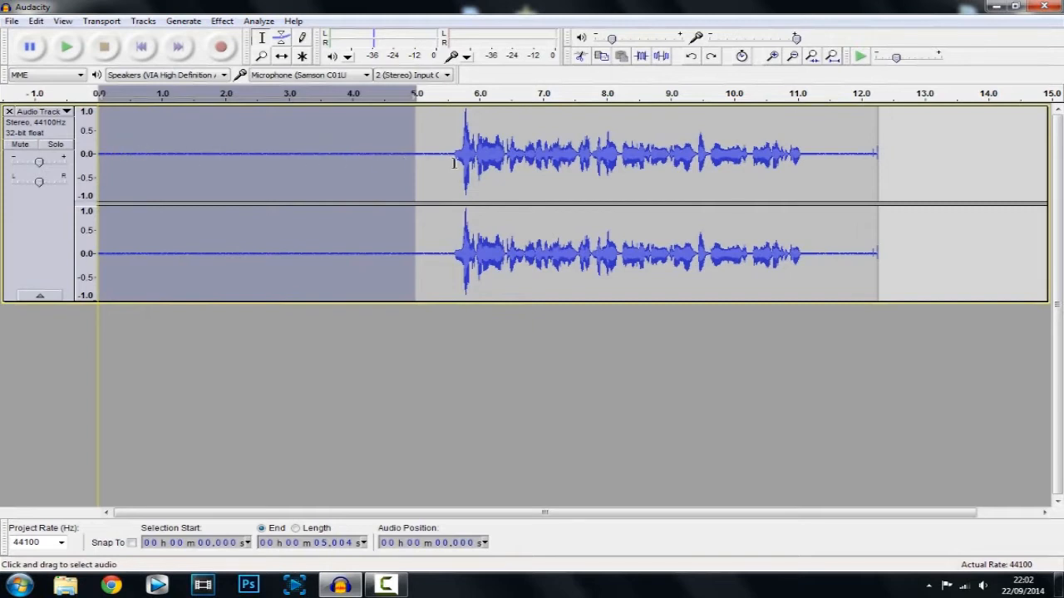
{"action": "left_click", "coordinate": [419, 153]}
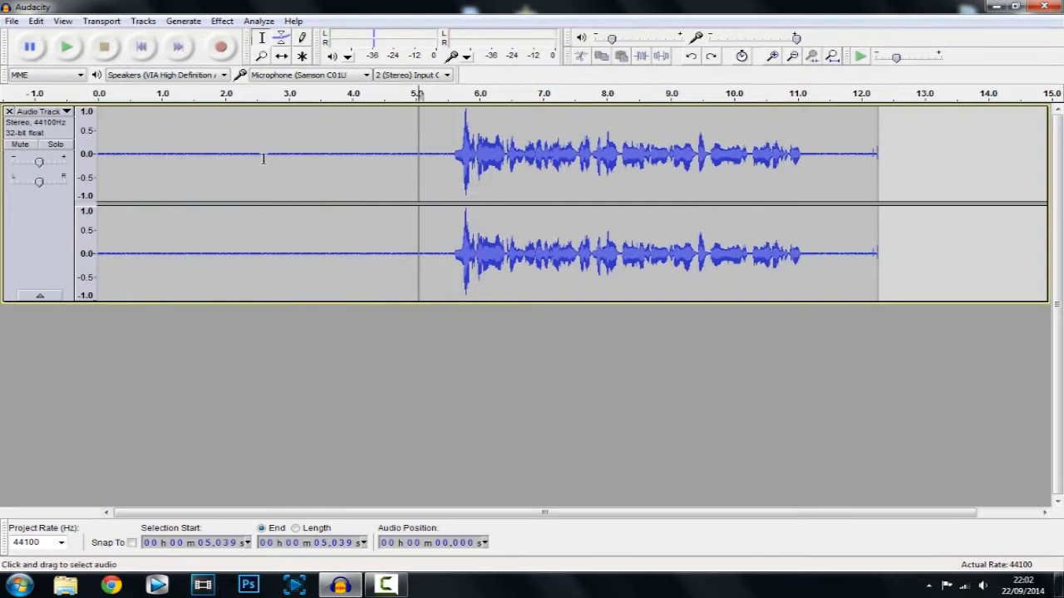
{"action": "left_click", "coordinate": [416, 153]}
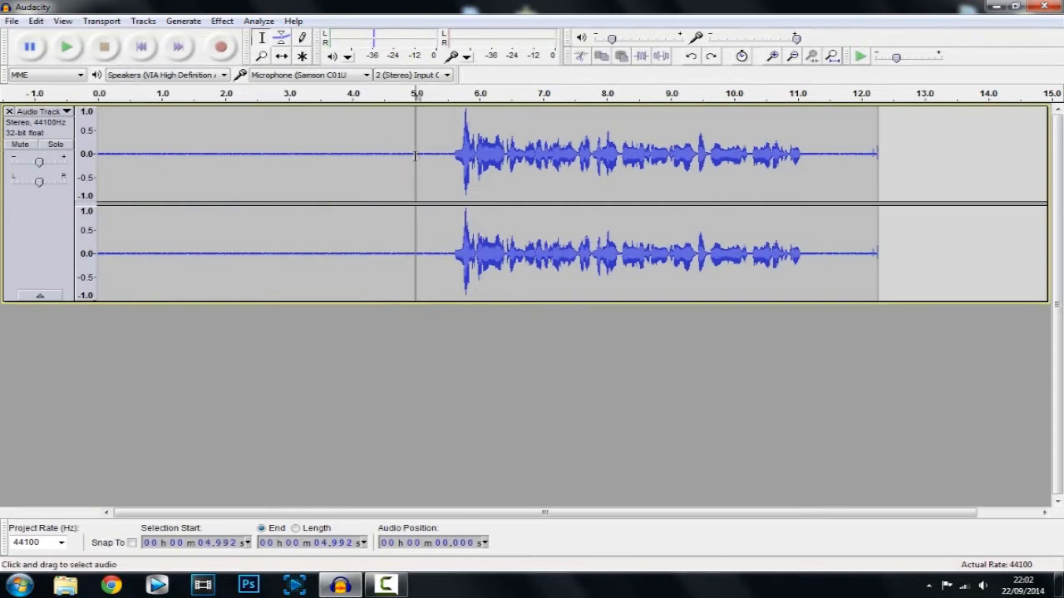
Step: Capture a noise profile from the silent first ~5 seconds via Effect > Noise Removal
{"action": "left_click_drag", "start_coordinate": [416, 153], "coordinate": [100, 152]}
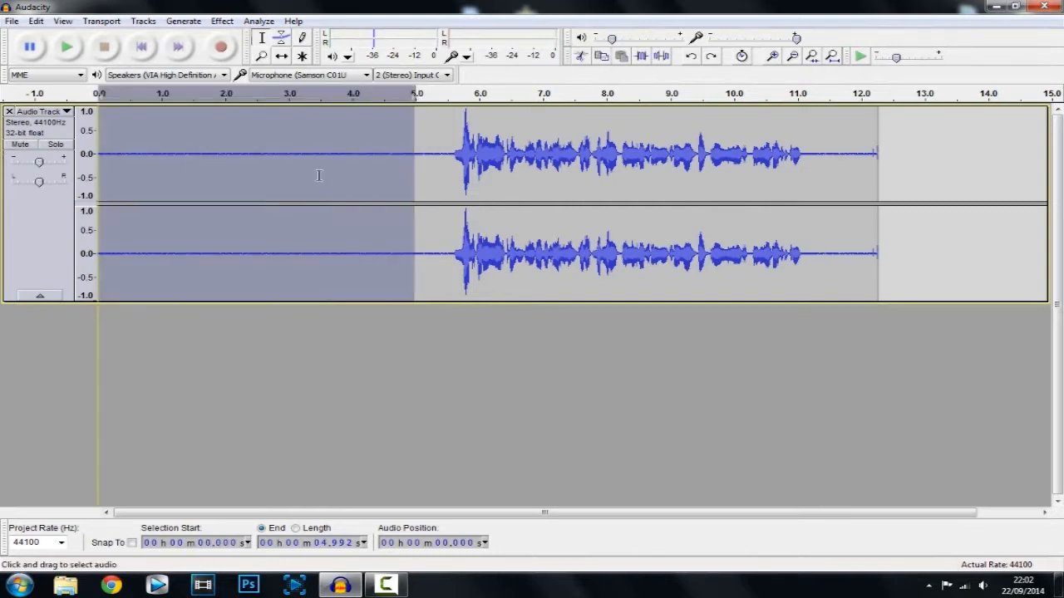
{"action": "left_click", "coordinate": [376, 156]}
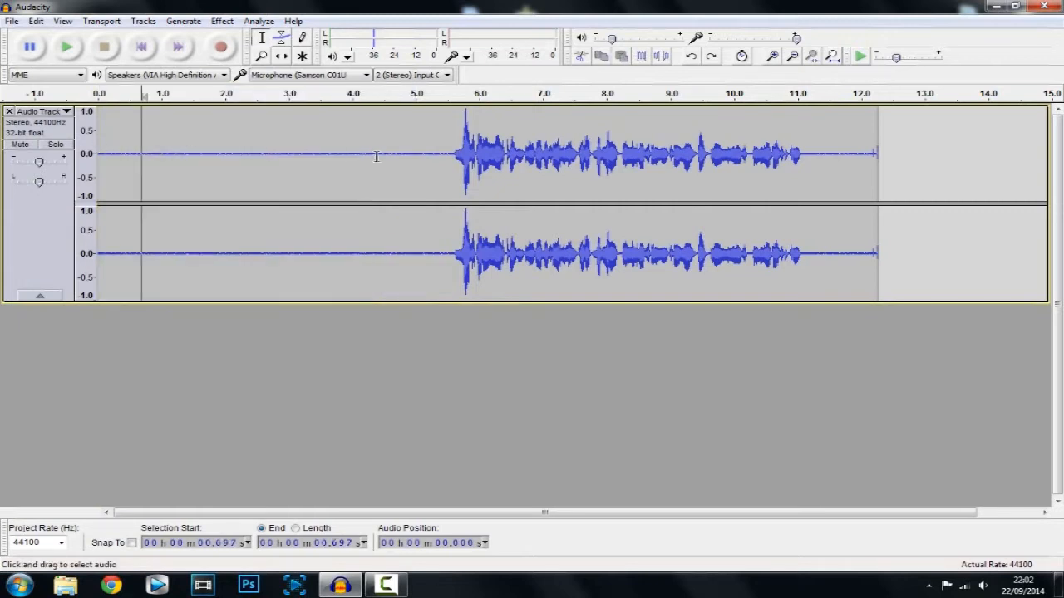
{"action": "mouse_move", "coordinate": [419, 158]}
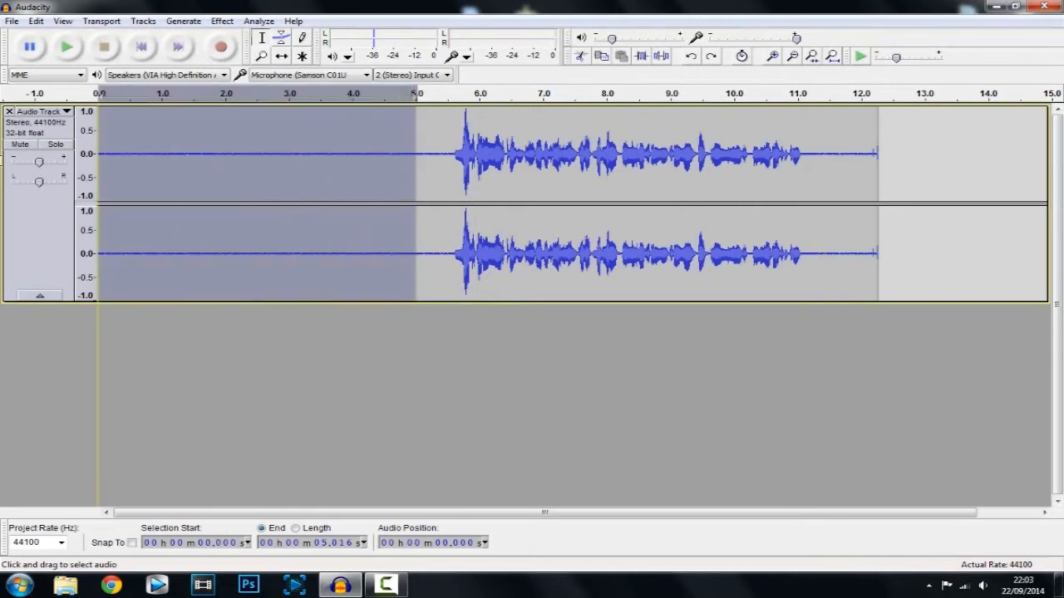
{"action": "left_click", "coordinate": [221, 20]}
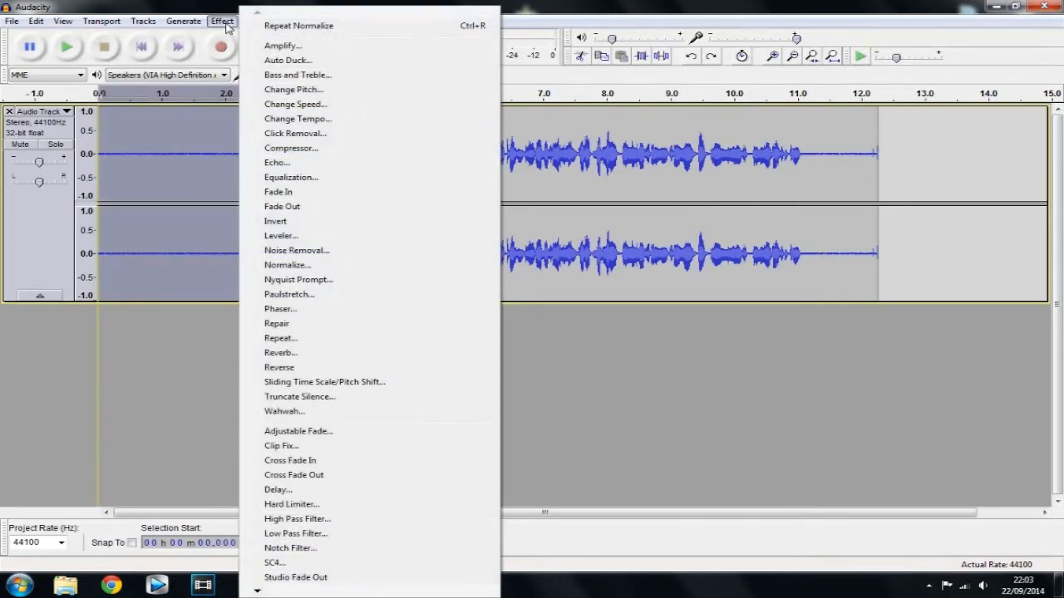
{"action": "left_click", "coordinate": [296, 249]}
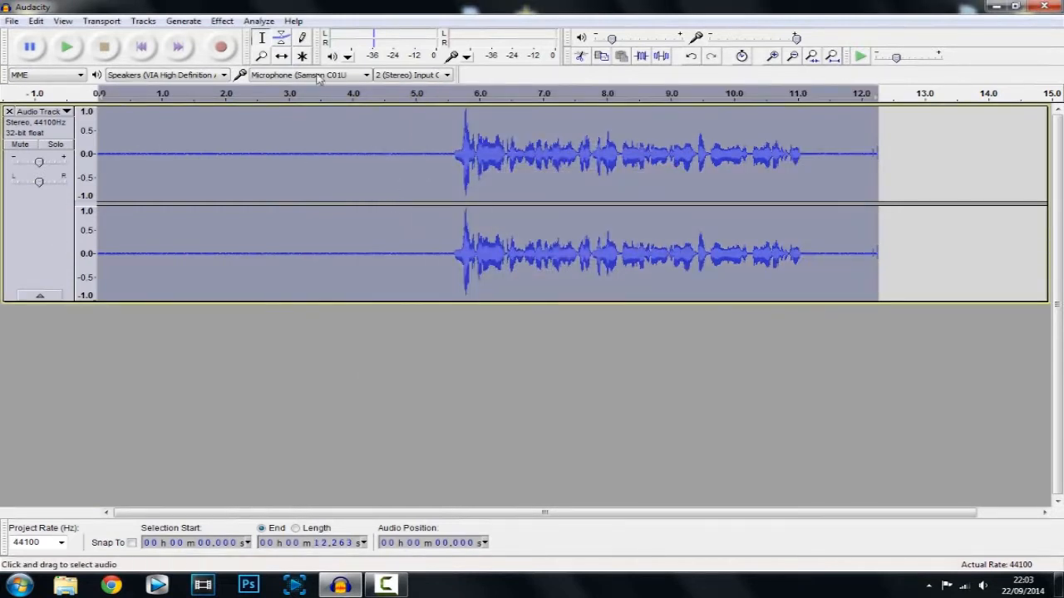
Step: Run Noise Removal across the whole selected 12-second recording and hear the result
{"action": "left_click", "coordinate": [221, 20]}
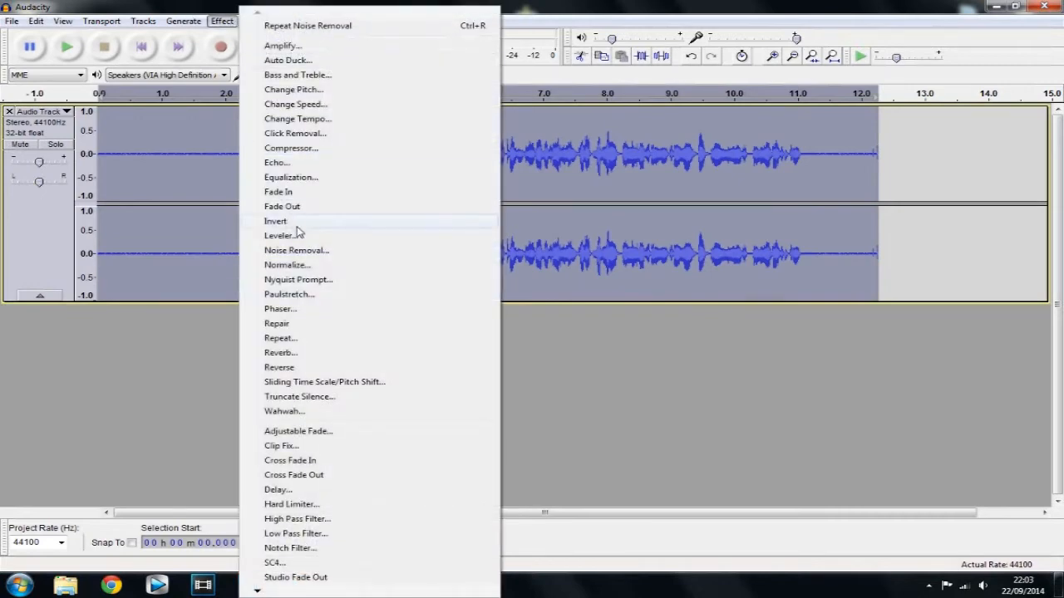
{"action": "left_click", "coordinate": [296, 250]}
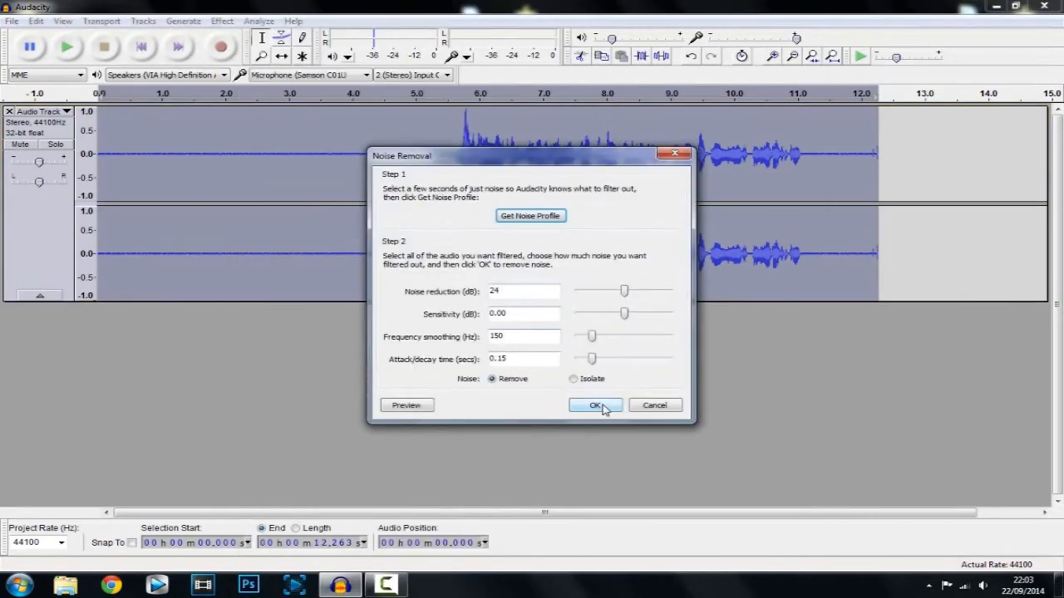
{"action": "left_click", "coordinate": [595, 406]}
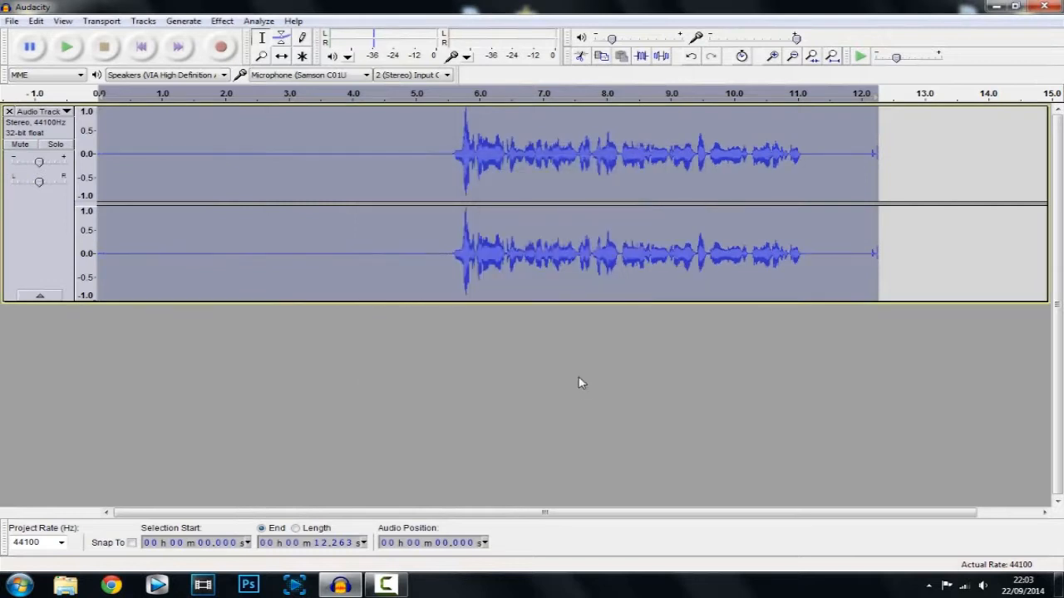
{"action": "mouse_move", "coordinate": [685, 166]}
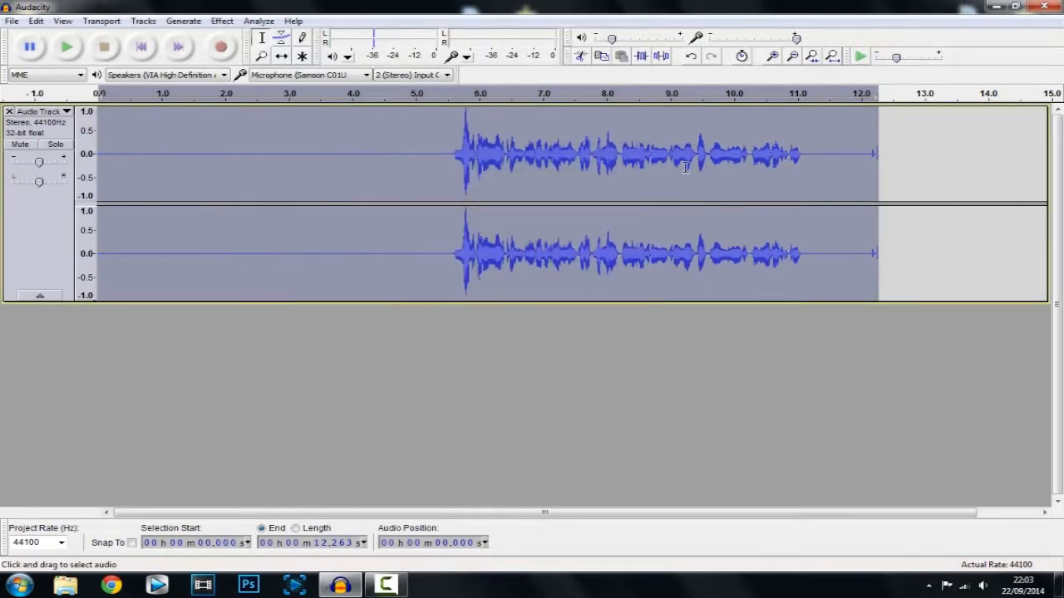
{"action": "mouse_move", "coordinate": [103, 146]}
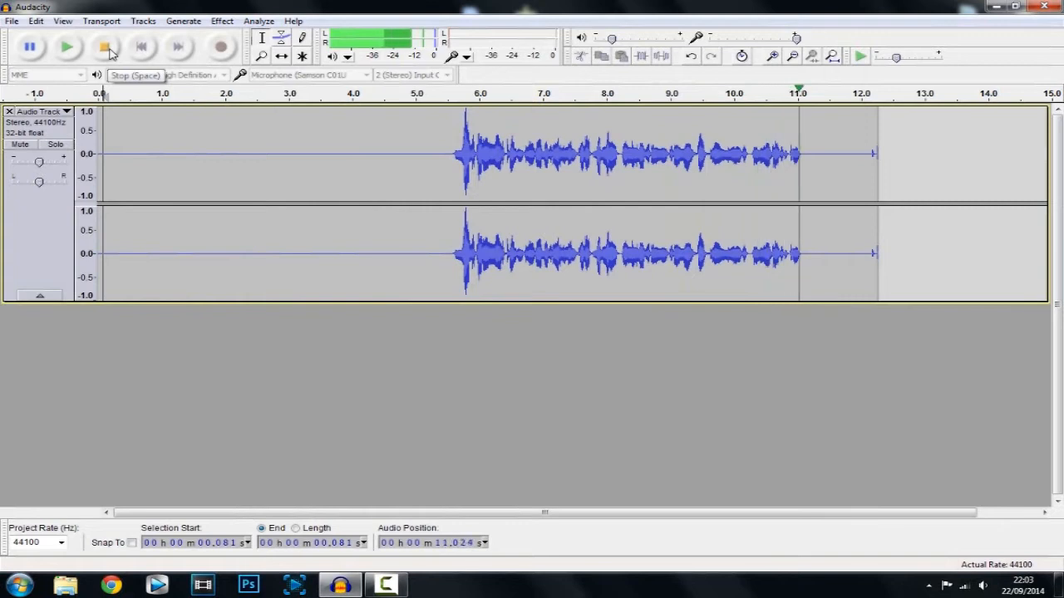
Step: Stop playback and mark where speech starts, about 5.6 seconds into the cleaned recording
{"action": "left_click", "coordinate": [103, 46]}
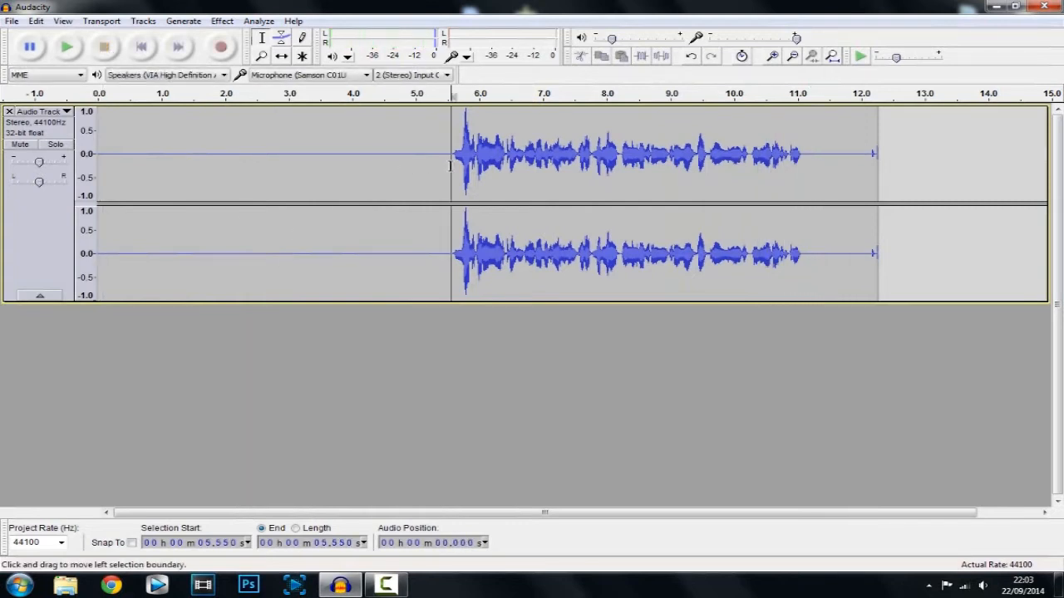
{"action": "left_click", "coordinate": [100, 153]}
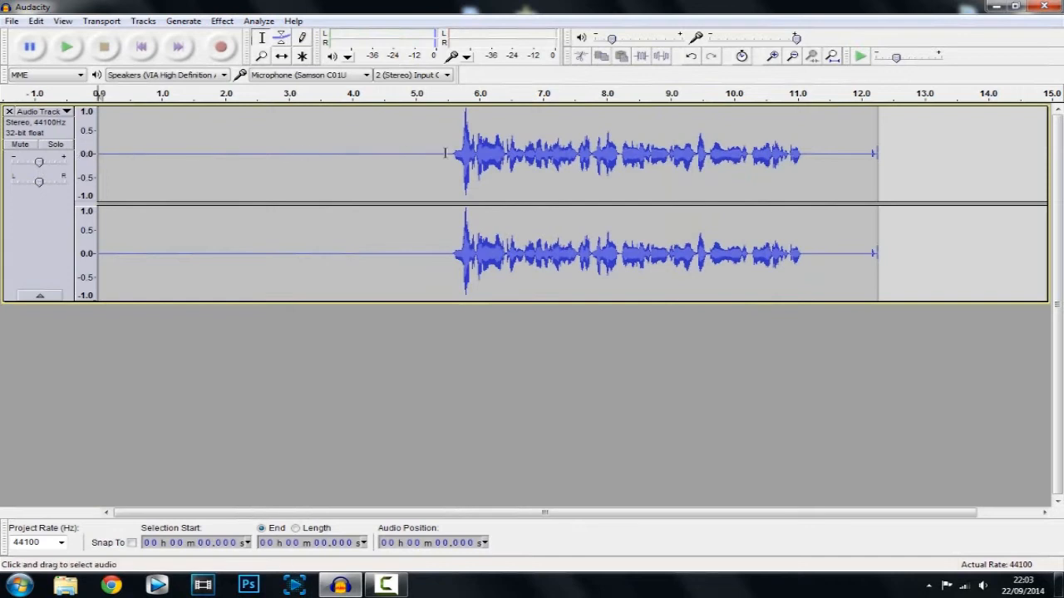
{"action": "left_click", "coordinate": [449, 153]}
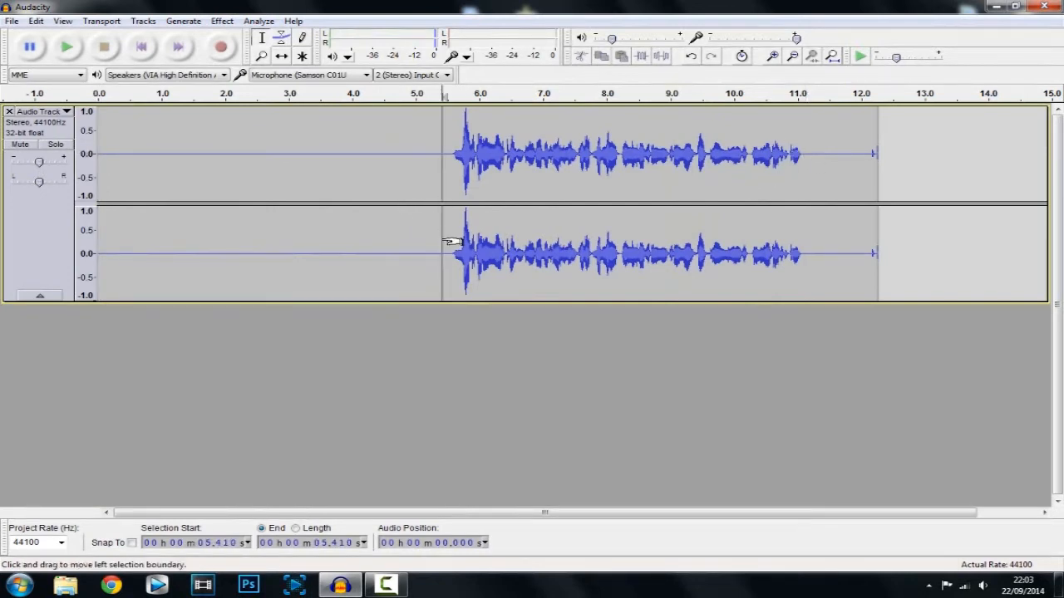
{"action": "mouse_move", "coordinate": [314, 130]}
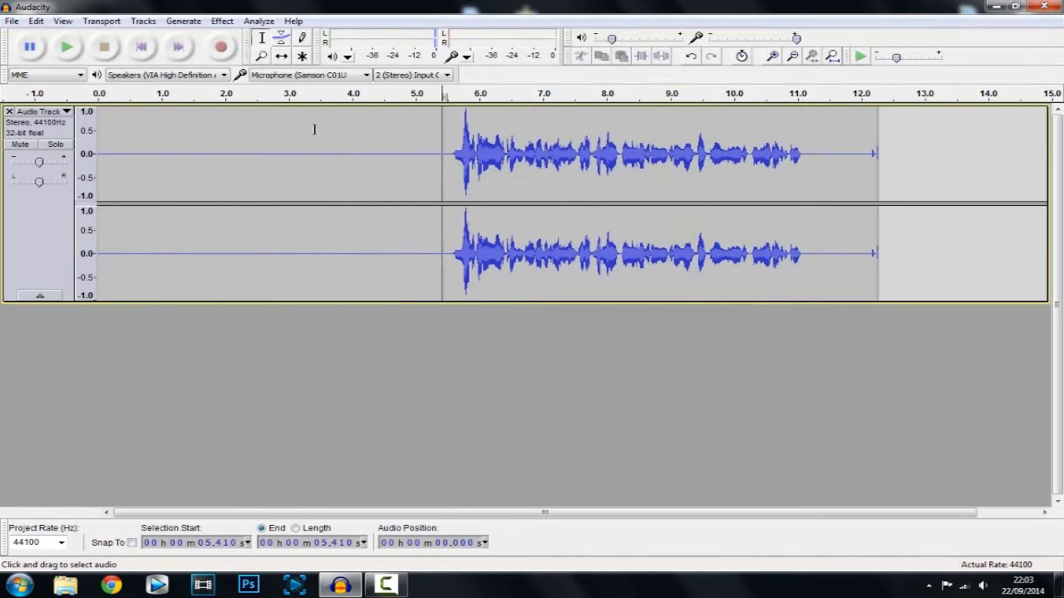
{"action": "mouse_move", "coordinate": [436, 163]}
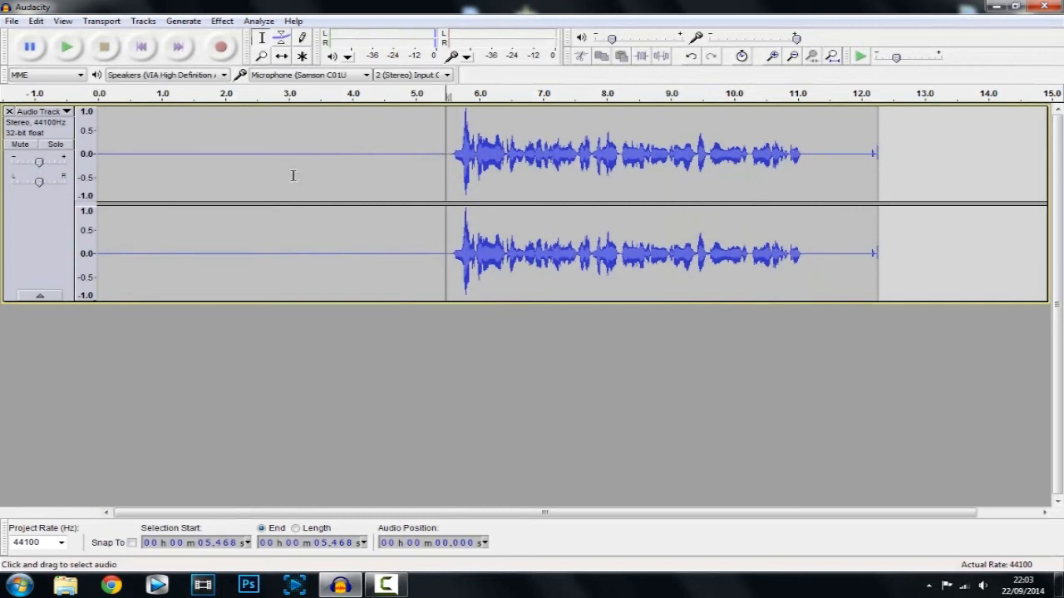
{"action": "mouse_move", "coordinate": [64, 118]}
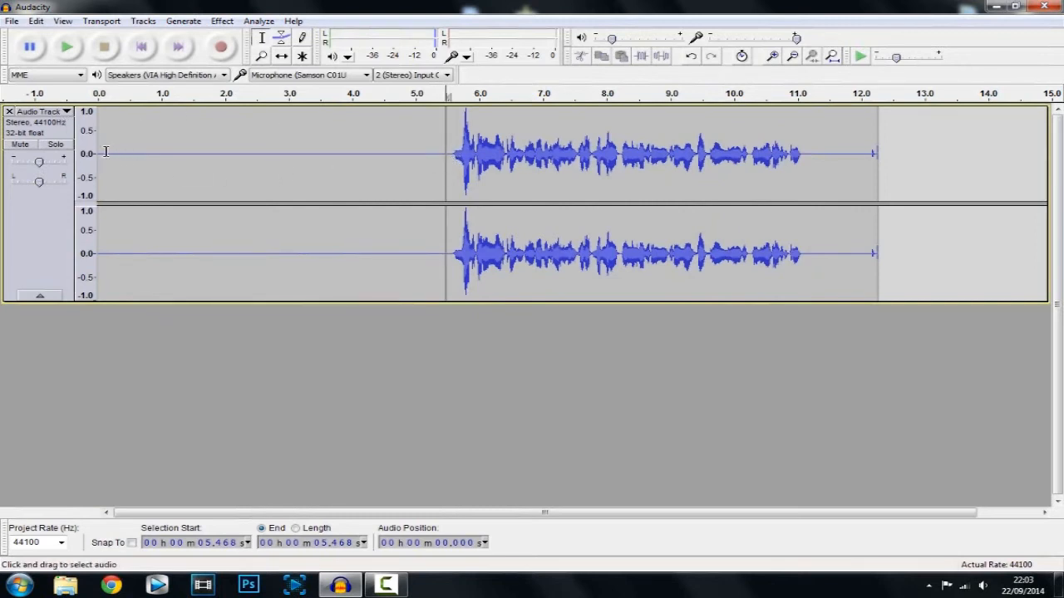
{"action": "left_click_drag", "start_coordinate": [103, 153], "coordinate": [446, 152]}
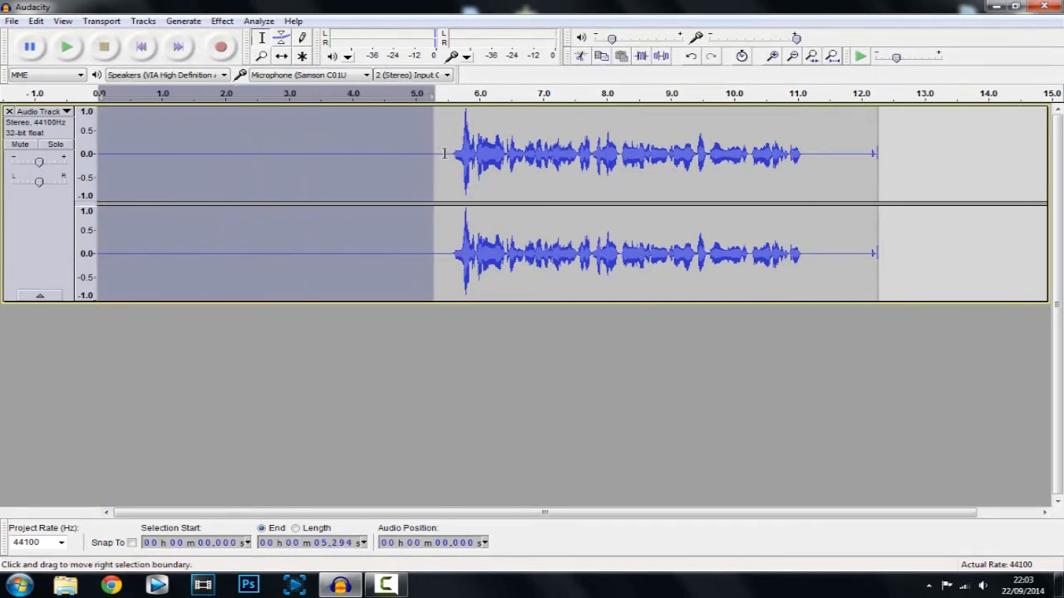
{"action": "left_click", "coordinate": [478, 153]}
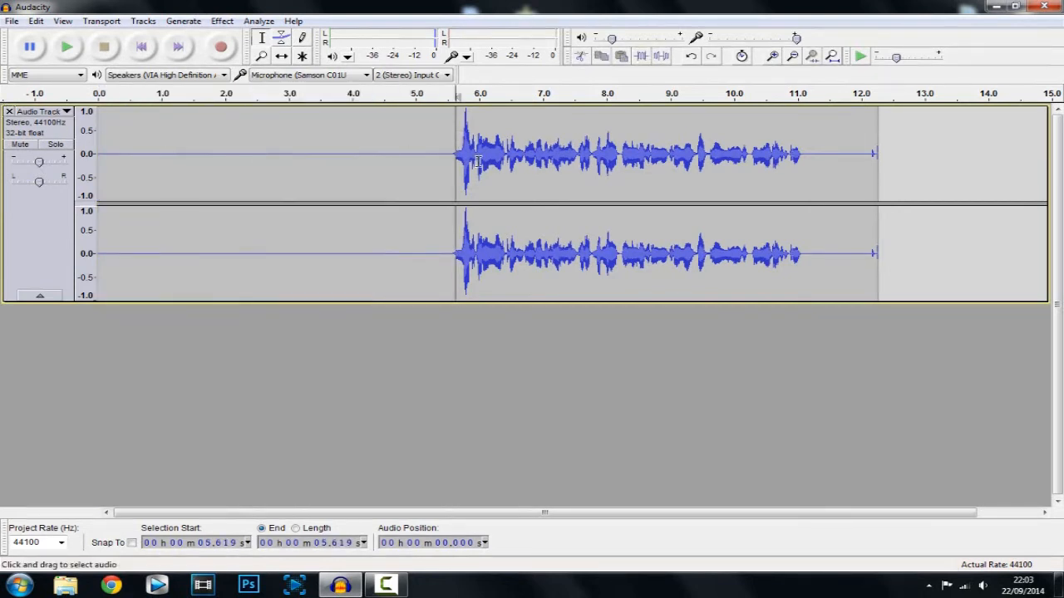
{"action": "mouse_move", "coordinate": [435, 147]}
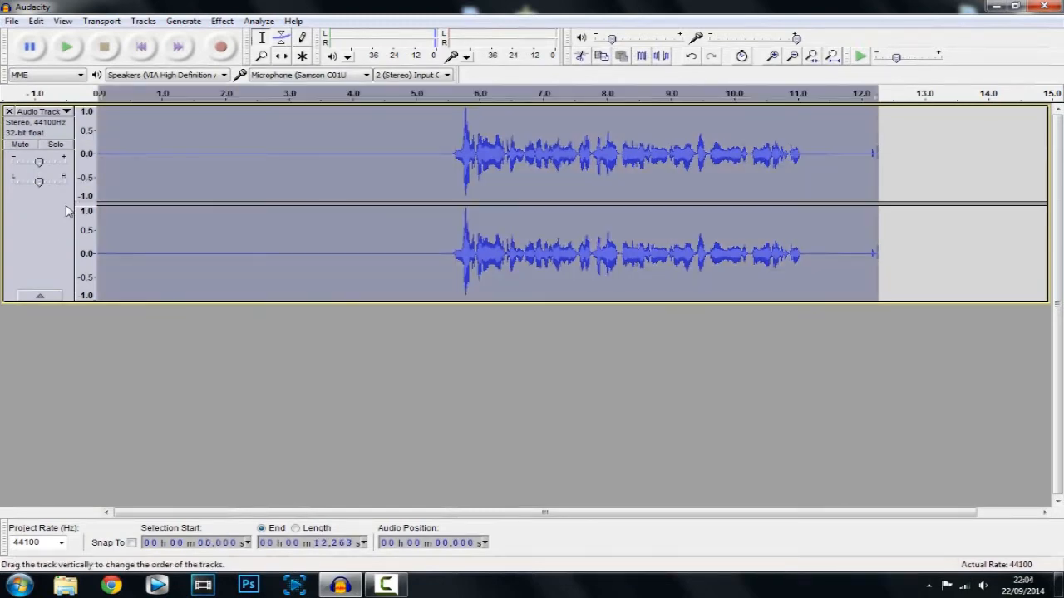
Step: Apply Normalize with Remove DC offset and -1.0 dB peak, then stop the playback
{"action": "left_click", "coordinate": [221, 20]}
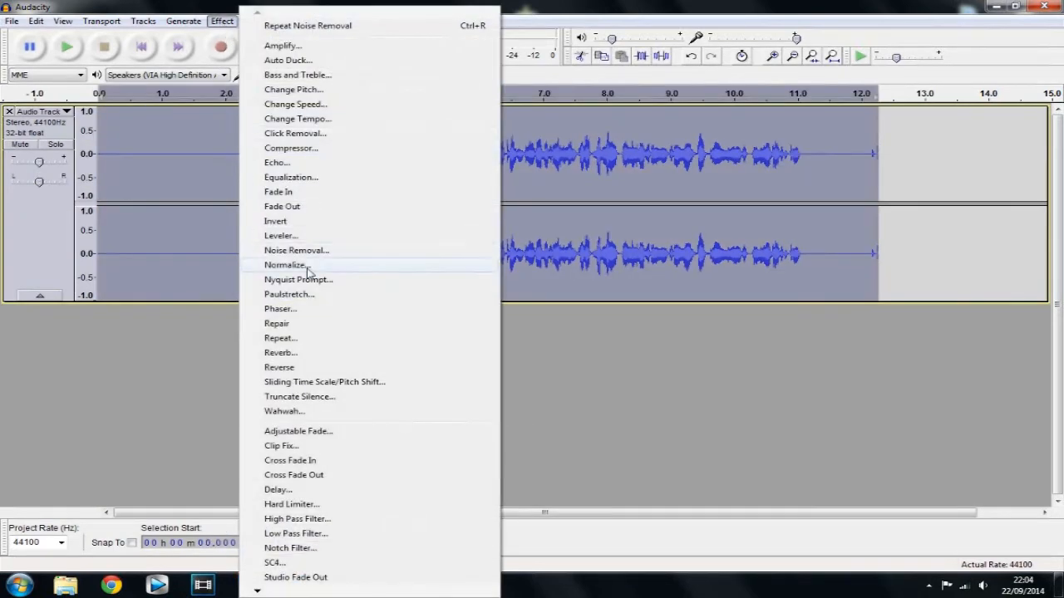
{"action": "left_click", "coordinate": [284, 265]}
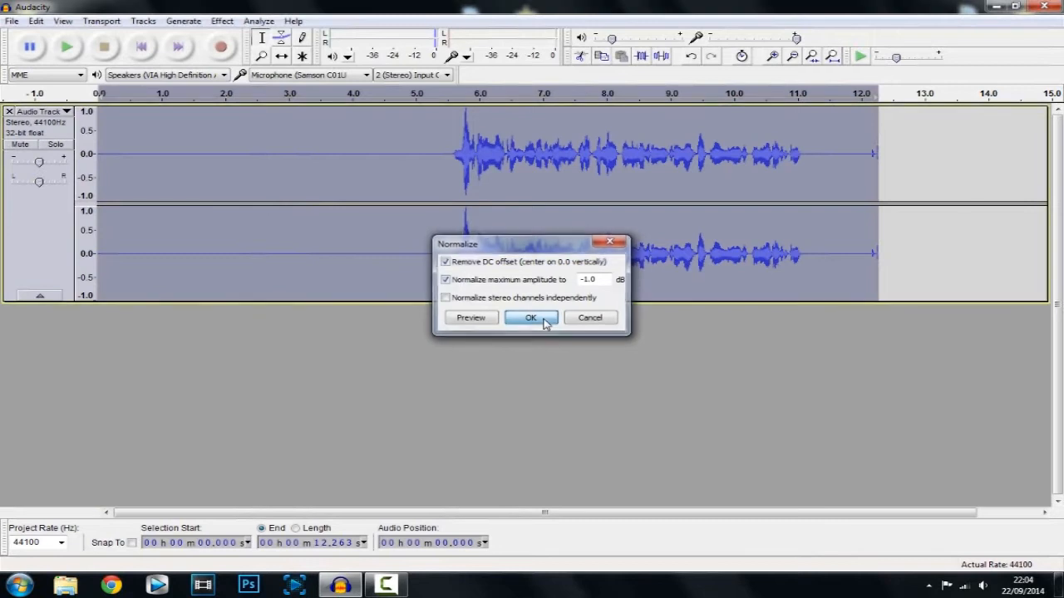
{"action": "left_click", "coordinate": [531, 318]}
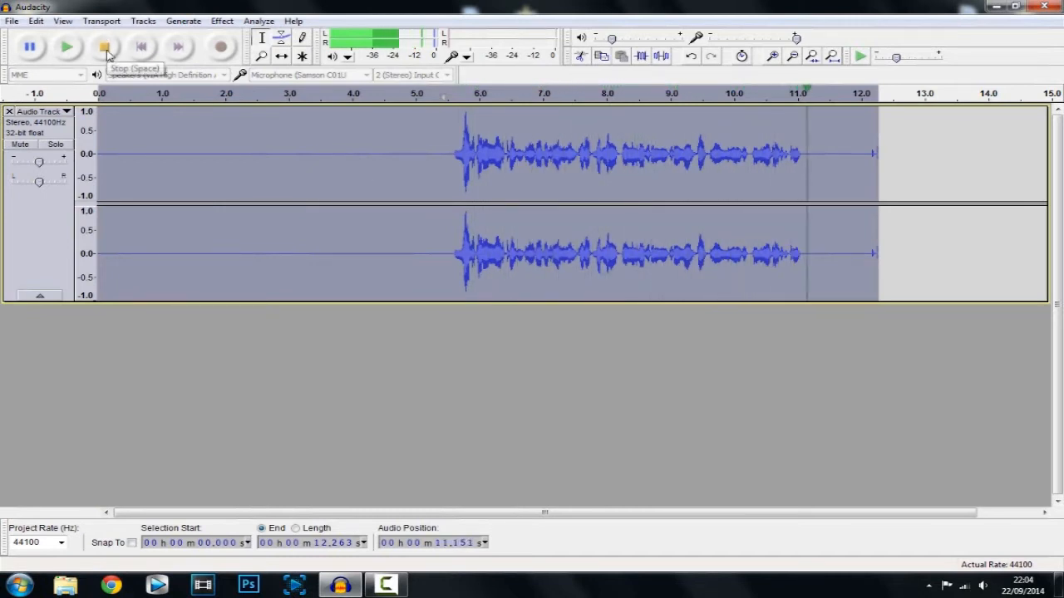
{"action": "left_click", "coordinate": [103, 46]}
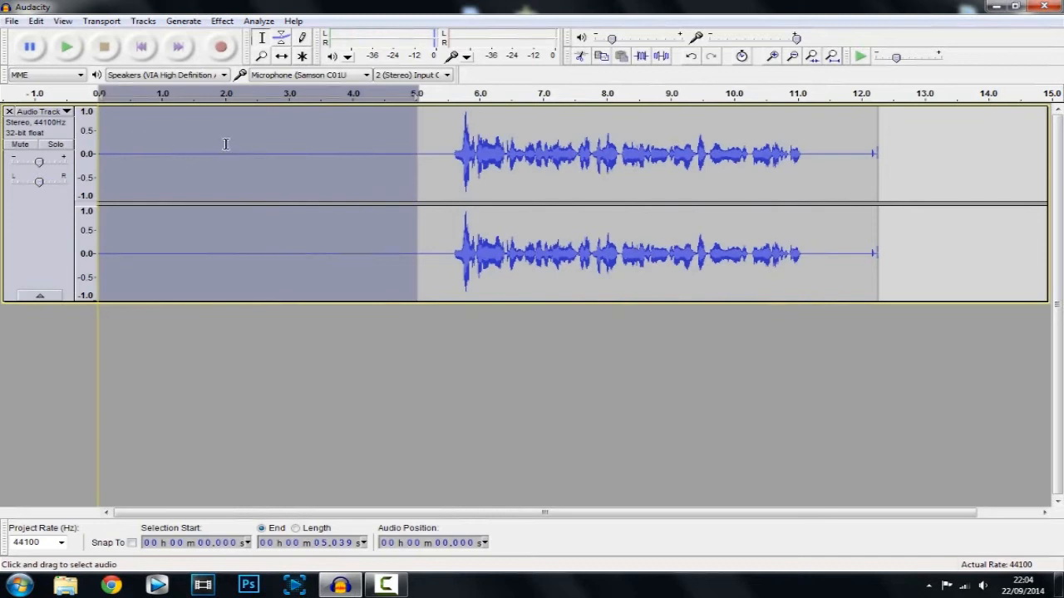
{"action": "mouse_move", "coordinate": [190, 133]}
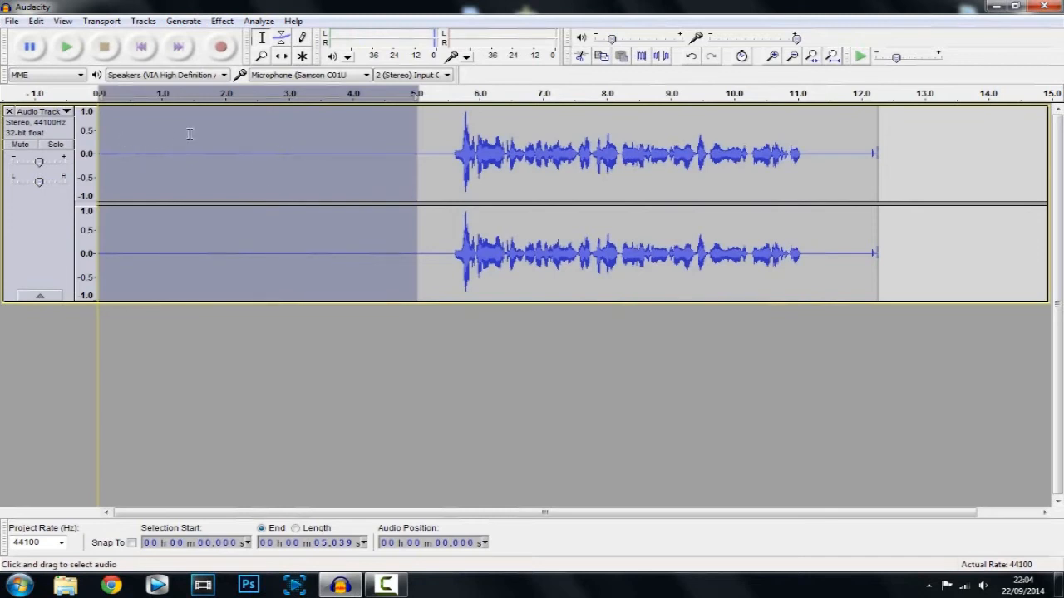
{"action": "mouse_move", "coordinate": [291, 143]}
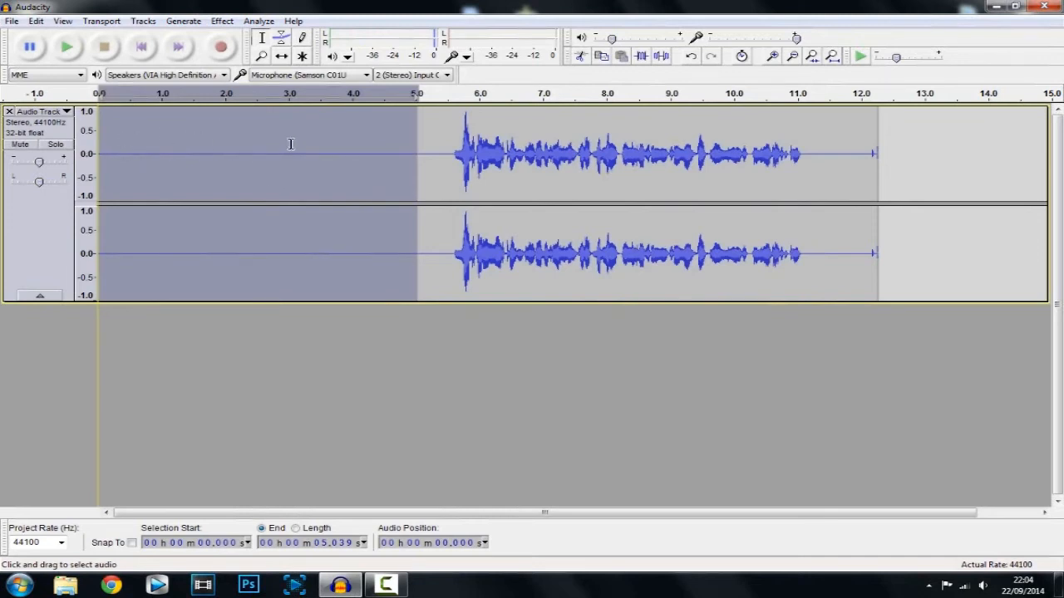
Step: Clear the selection and minimize Audacity back to the desktop
{"action": "left_click", "coordinate": [439, 153]}
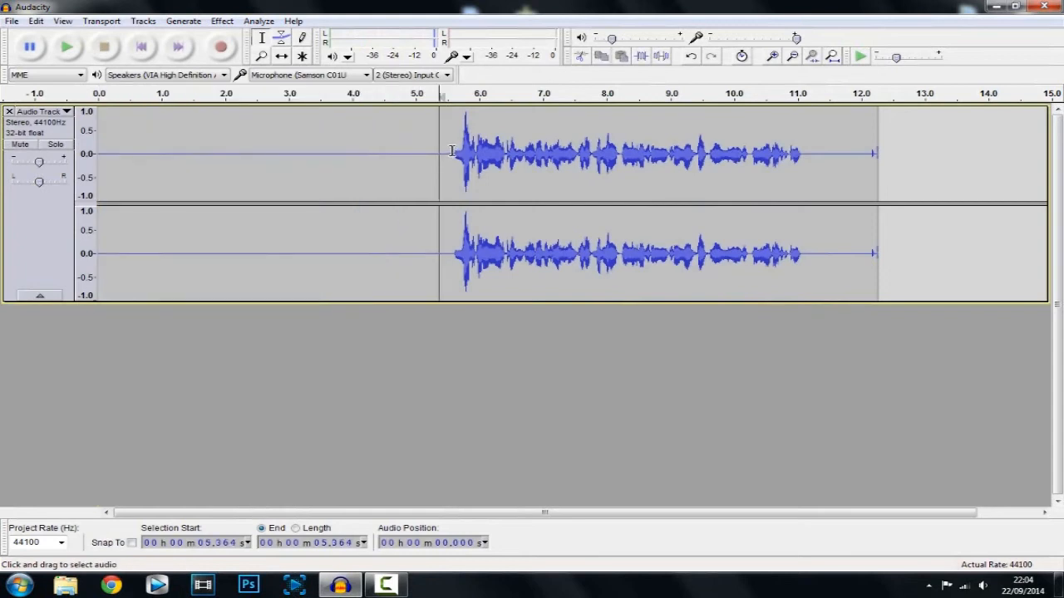
{"action": "mouse_move", "coordinate": [801, 154]}
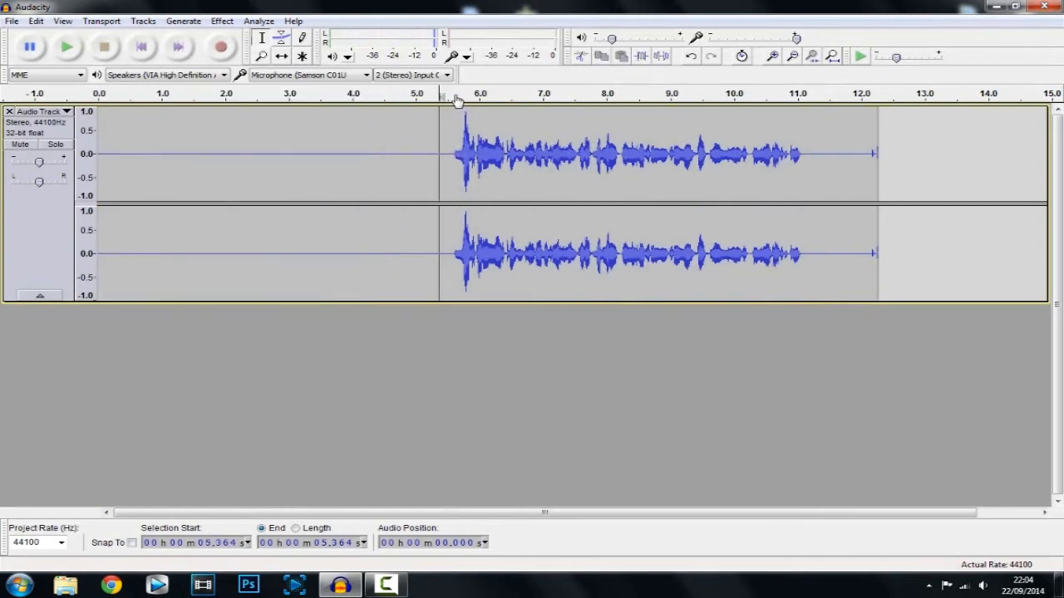
{"action": "left_click", "coordinate": [1017, 6]}
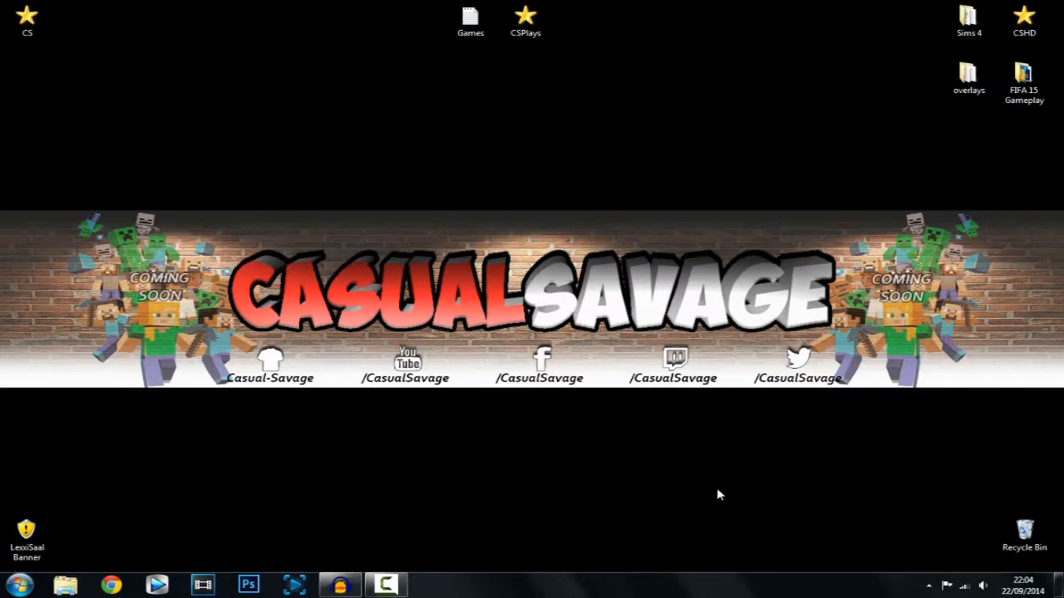